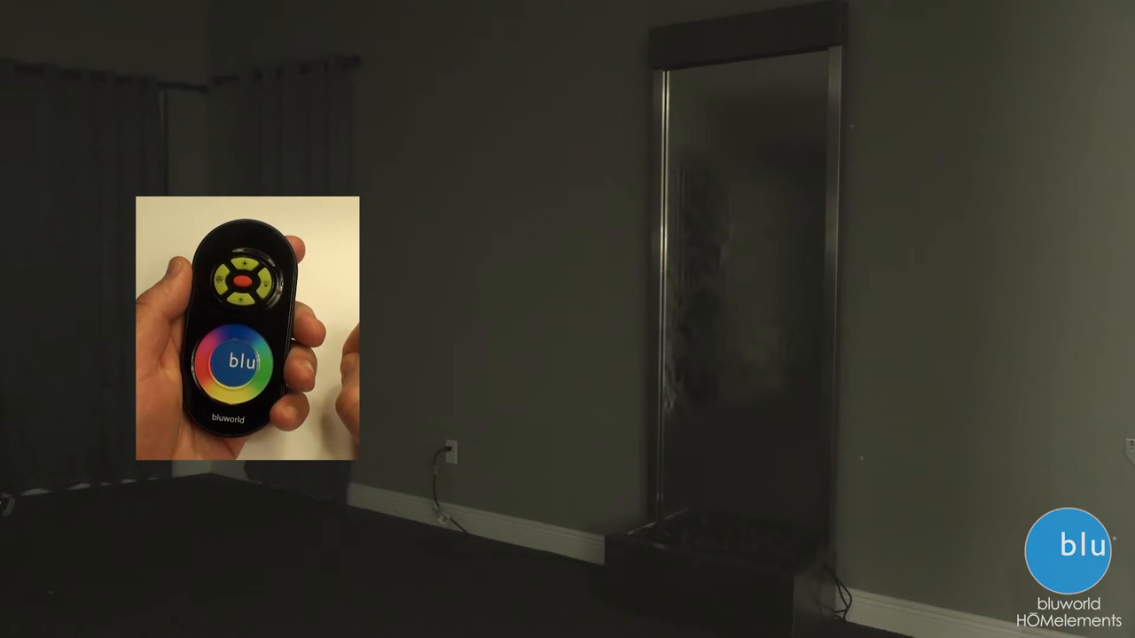
click(239, 275)
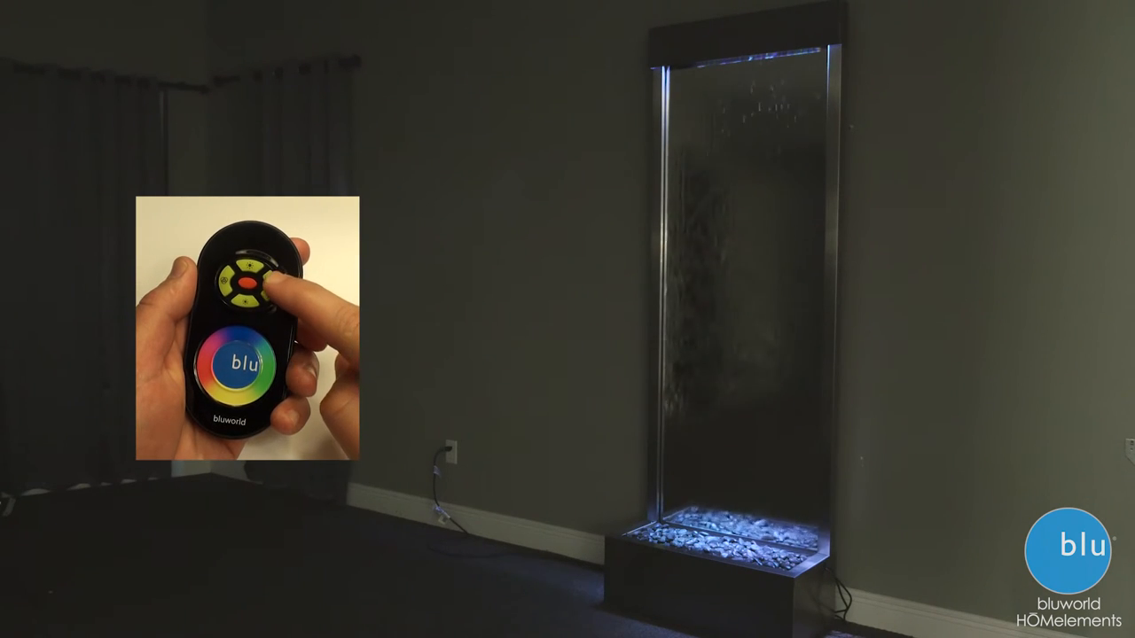
click(256, 282)
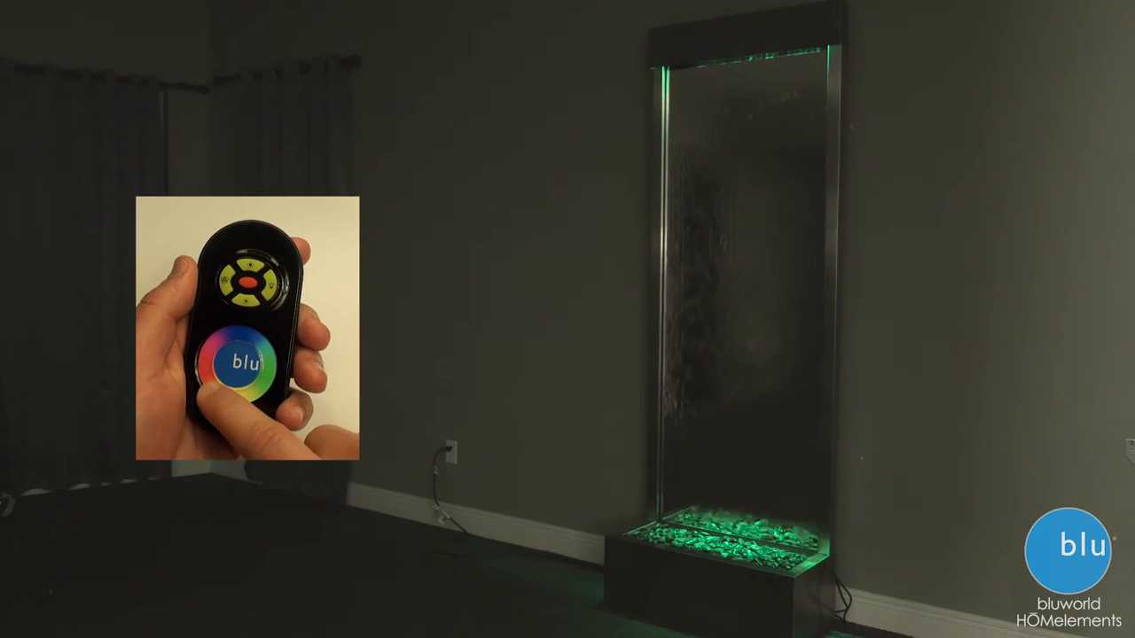
click(247, 365)
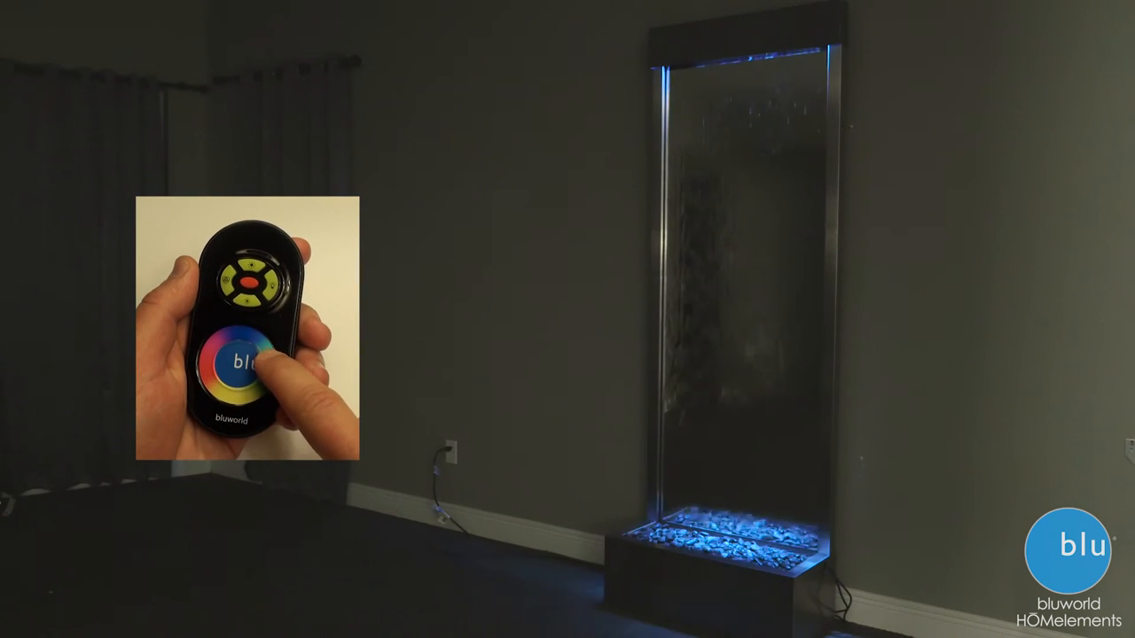
click(244, 363)
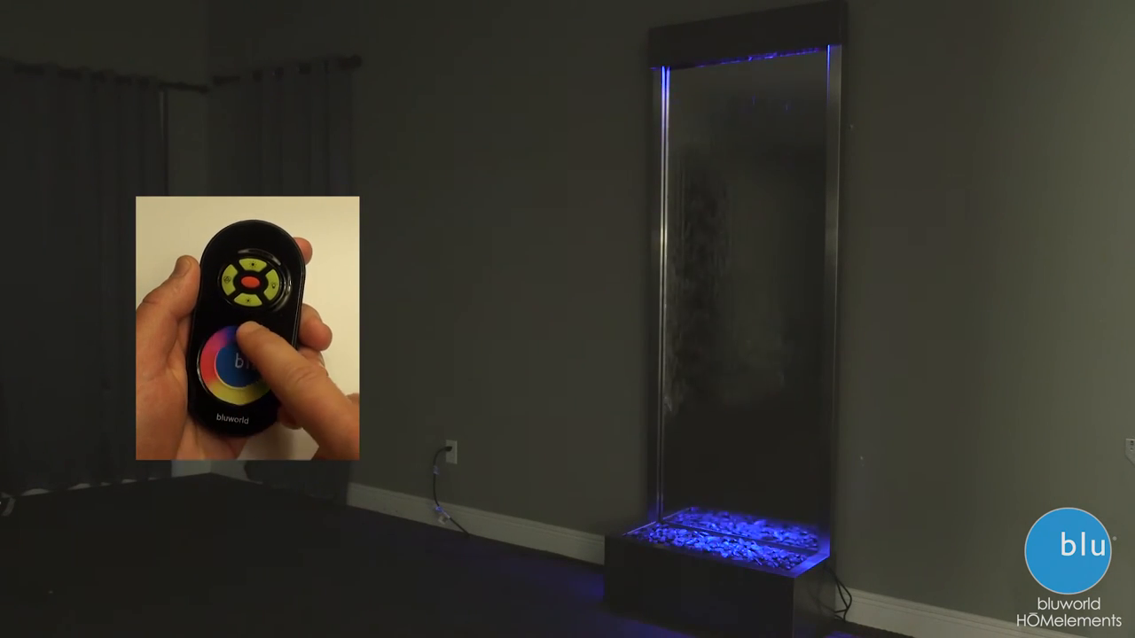